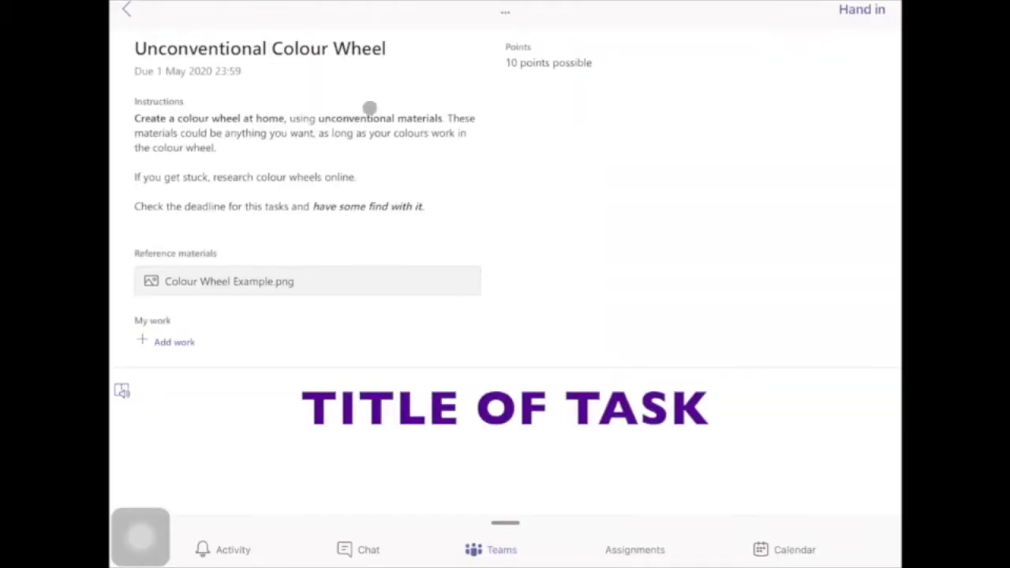
Read the Unconventional Colour Wheel instructions and open the Colour Wheel Example.png reference.
double_click(260, 48)
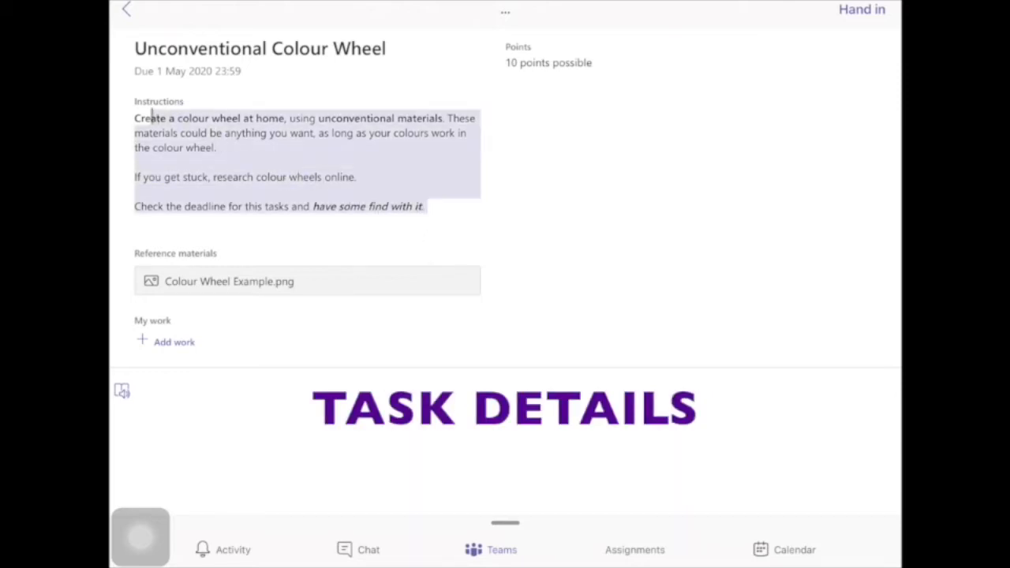
mouse_move(282, 143)
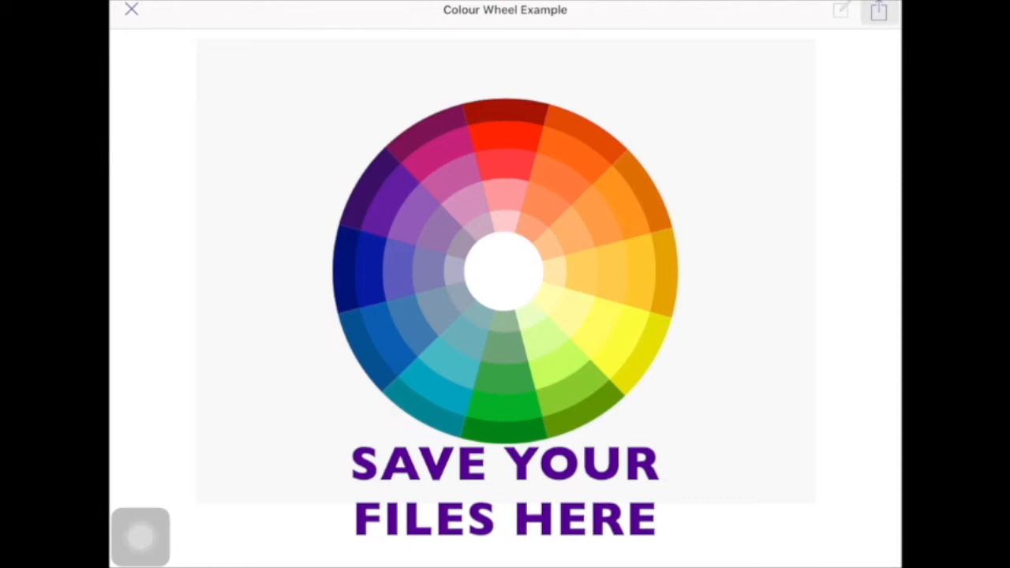
View the Colour Wheel Example image's save options, then close the image.
left_click(877, 11)
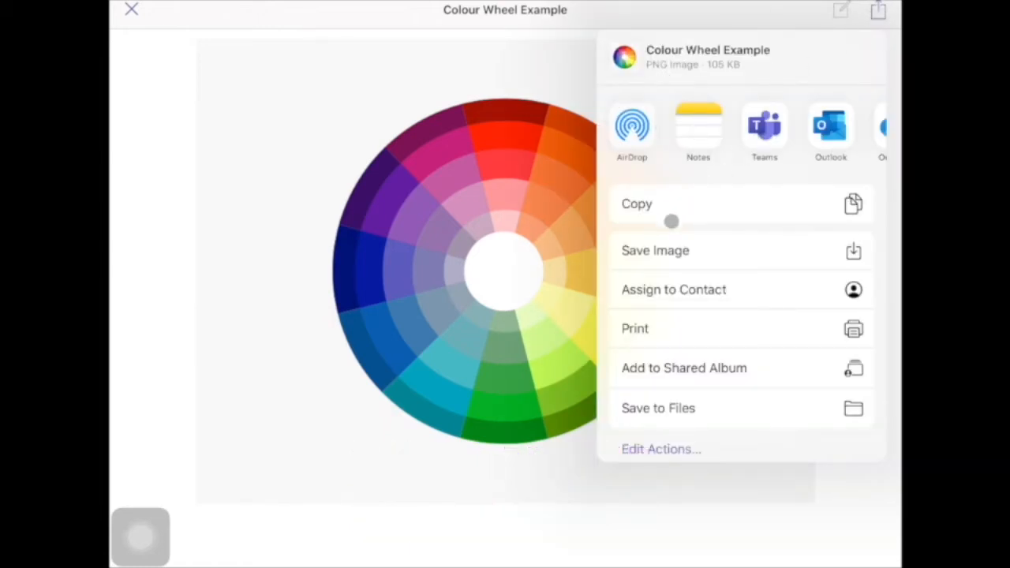
mouse_move(631, 155)
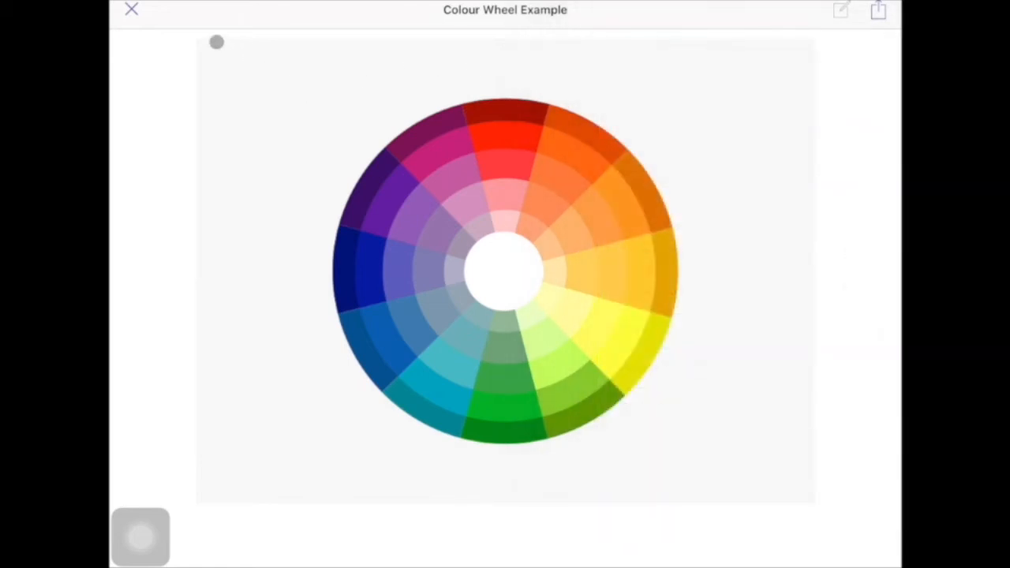
left_click(131, 11)
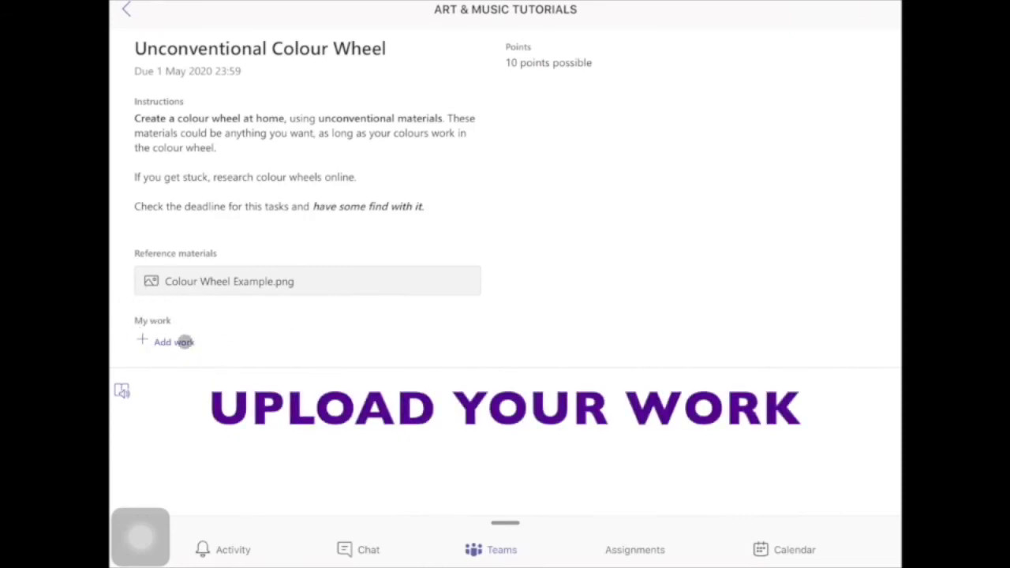
Start adding work under My work and browse the New File and Link options.
left_click(172, 342)
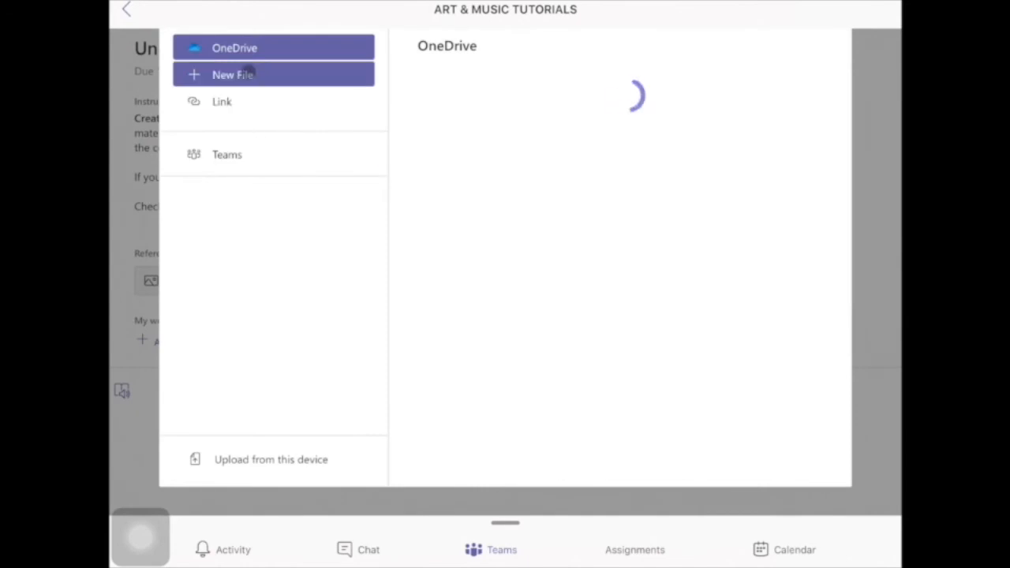
left_click(232, 74)
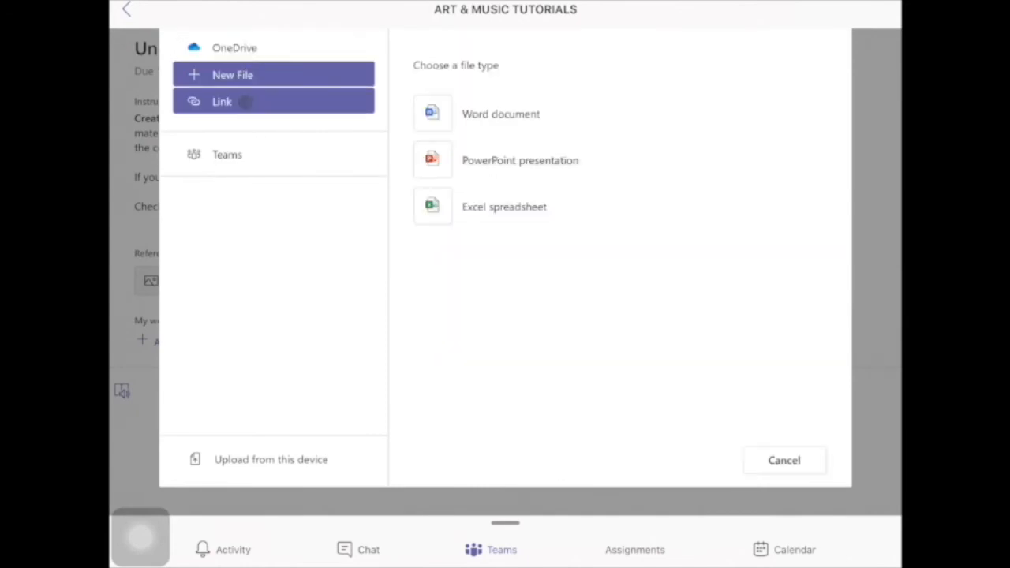
left_click(221, 101)
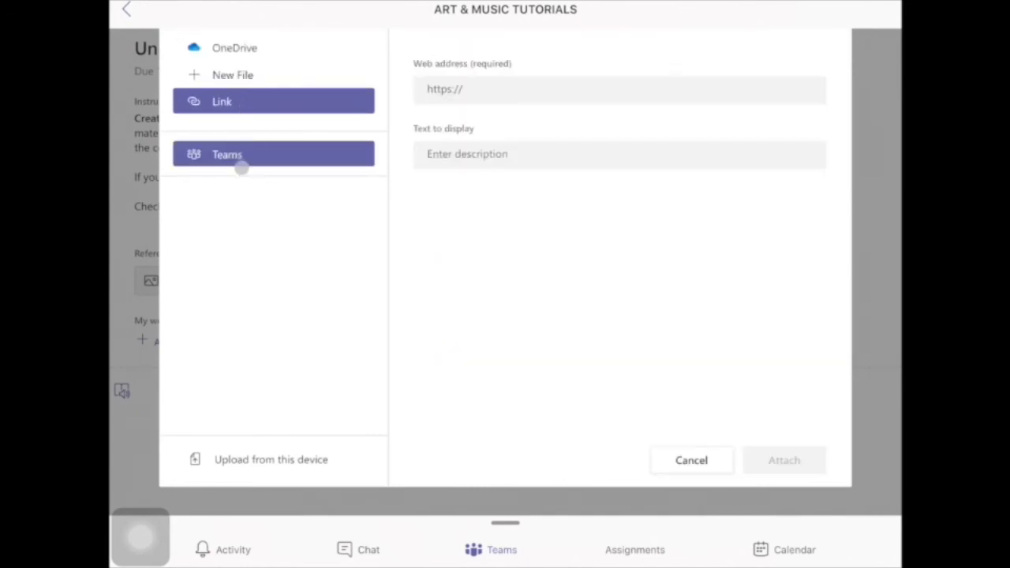
mouse_move(281, 459)
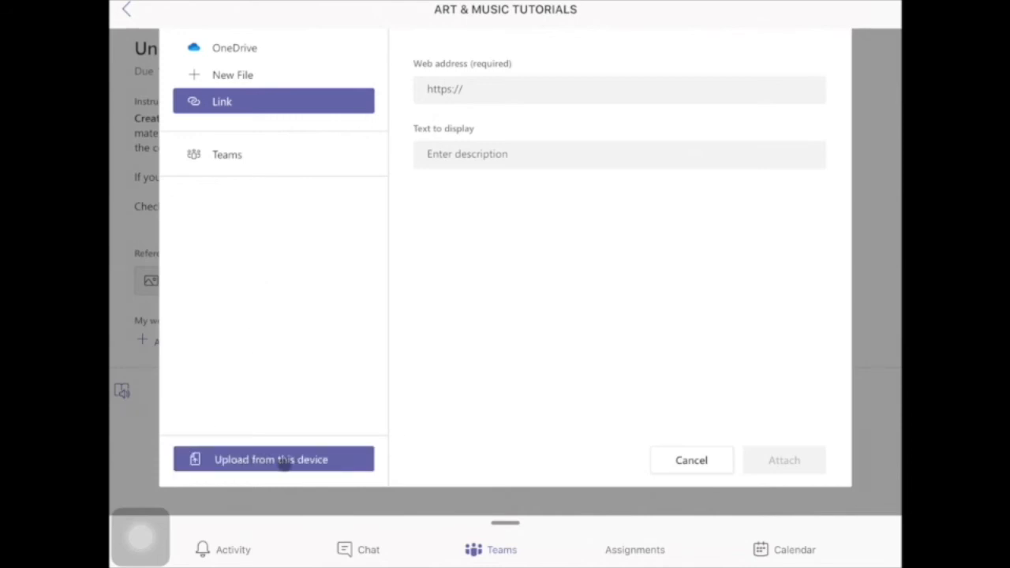
Upload a photo from the device's All Photos library at Actual Size.
left_click(274, 458)
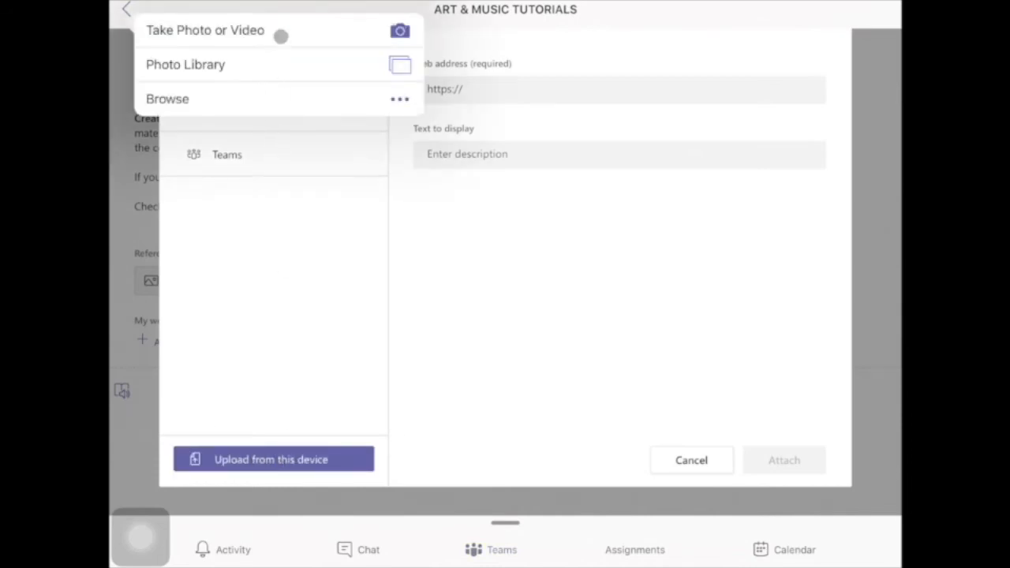
mouse_move(288, 88)
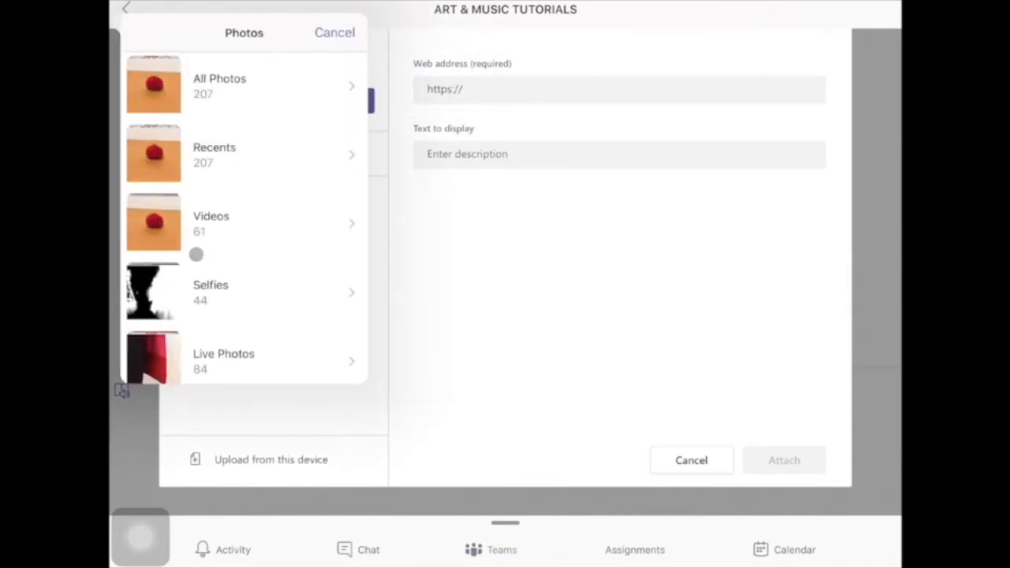
left_click(219, 85)
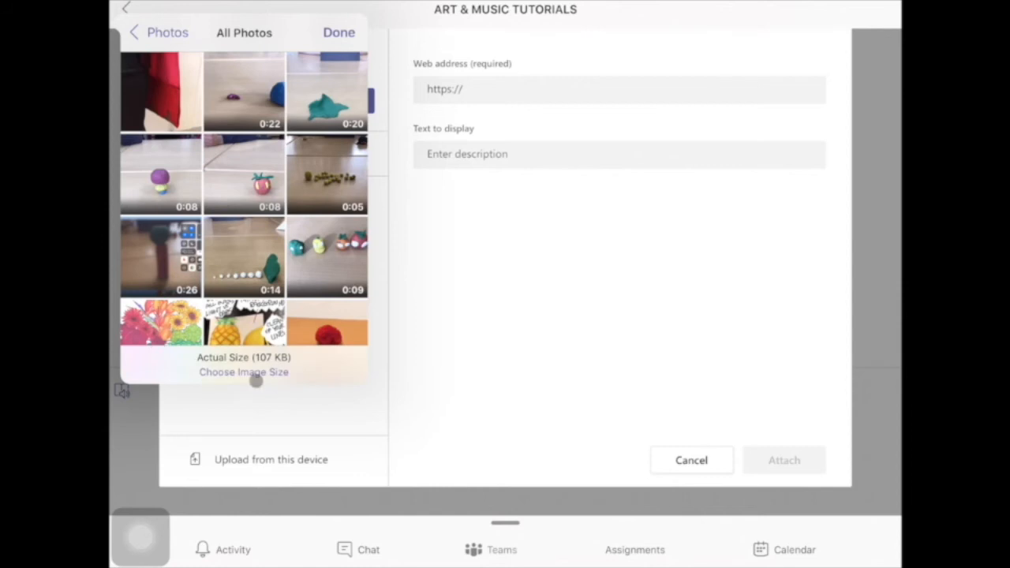
left_click(243, 372)
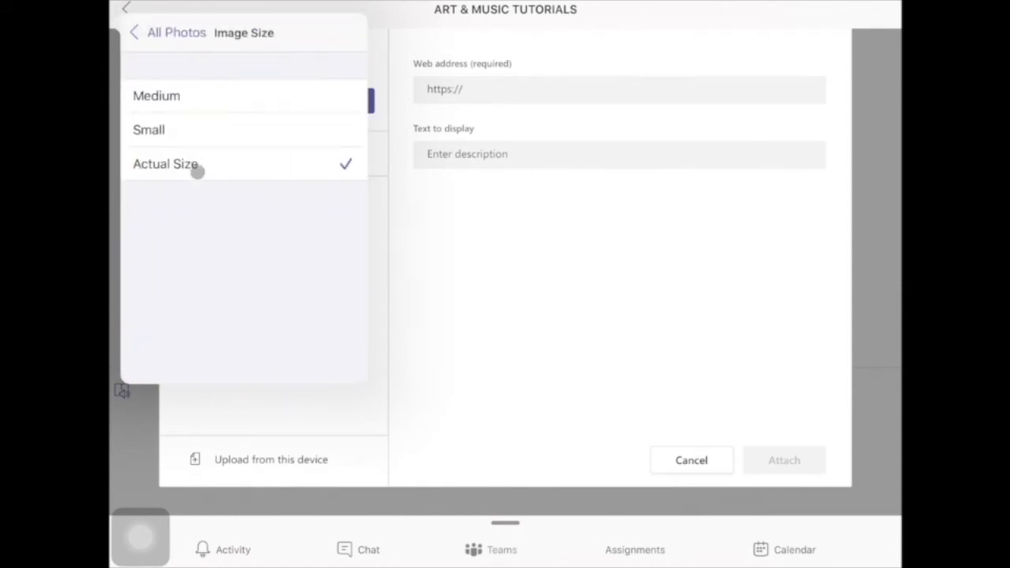
left_click(165, 164)
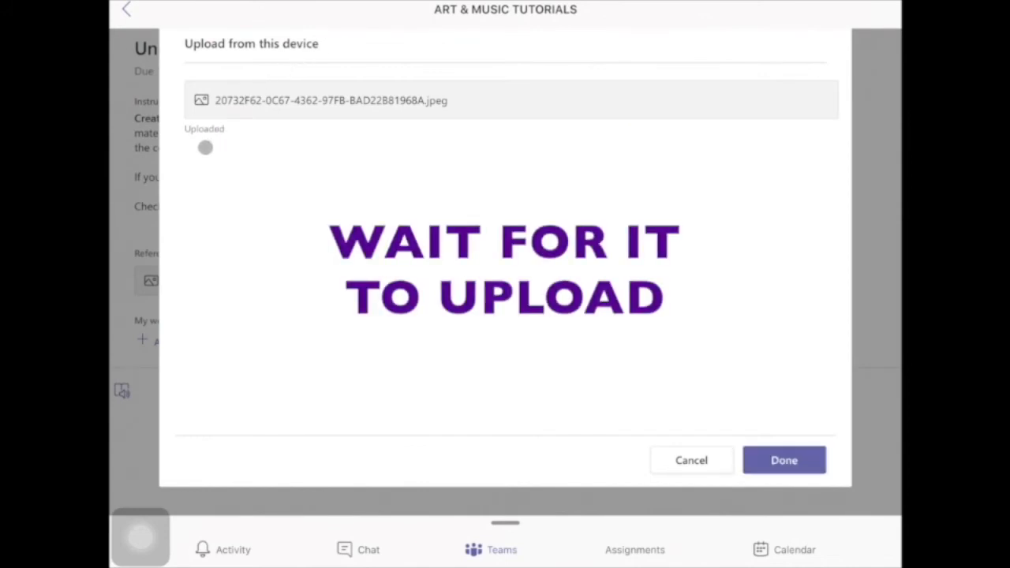
Confirm the uploaded JPEG with Done to attach it under My work.
left_click(784, 460)
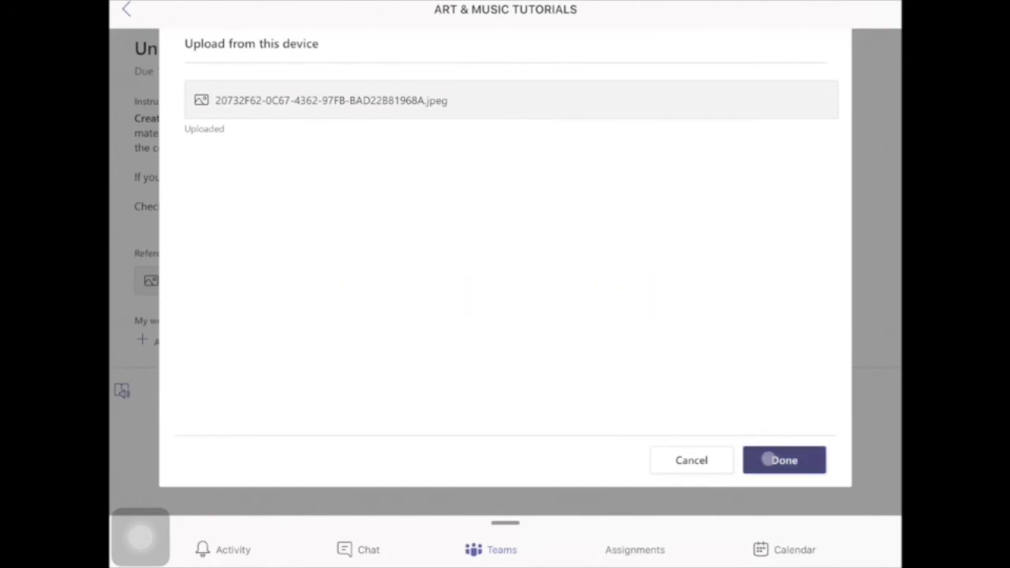
left_click(784, 460)
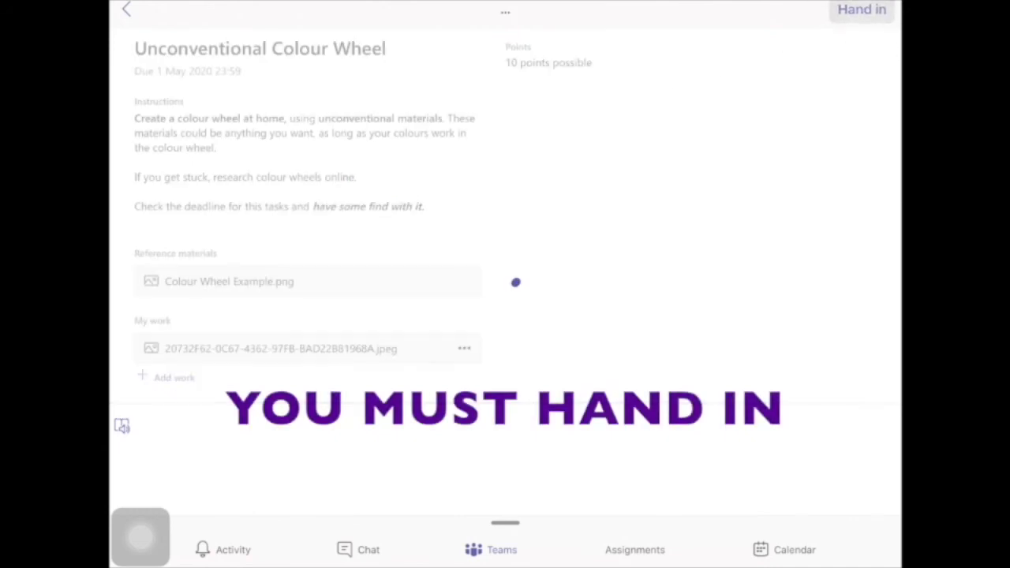
Hand in the Colour Wheel assignment, check it under Completed, and reopen it.
left_click(863, 11)
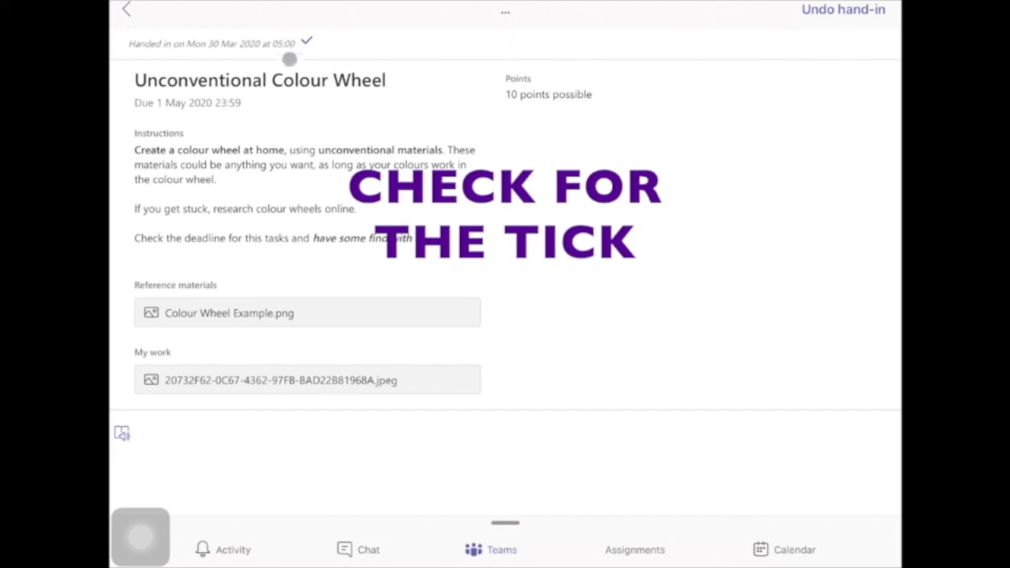
left_click(131, 12)
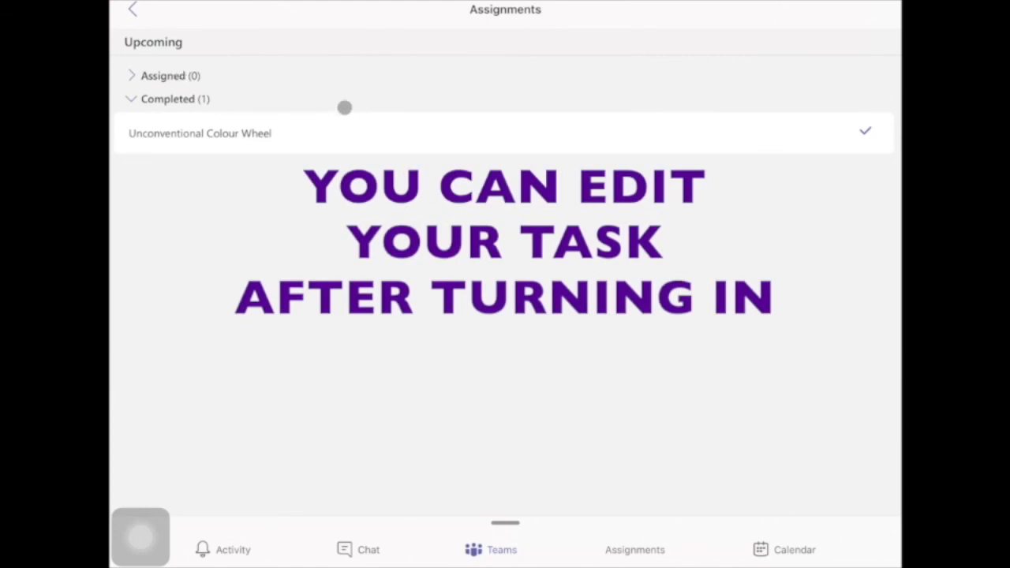
mouse_move(197, 131)
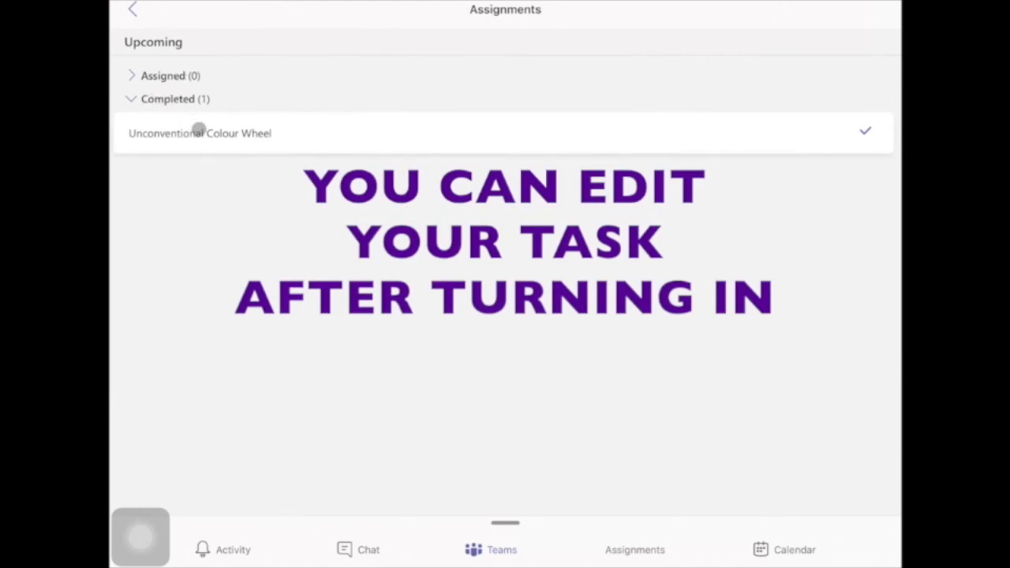
left_click(199, 132)
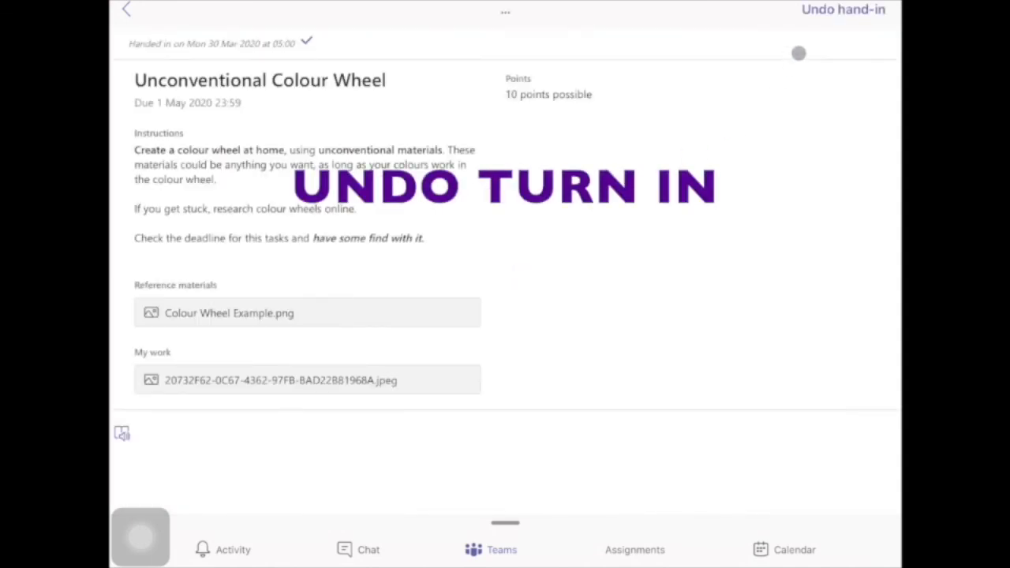
Undo the hand-in, review the attached JPEG, and hand the assignment in again.
left_click(843, 12)
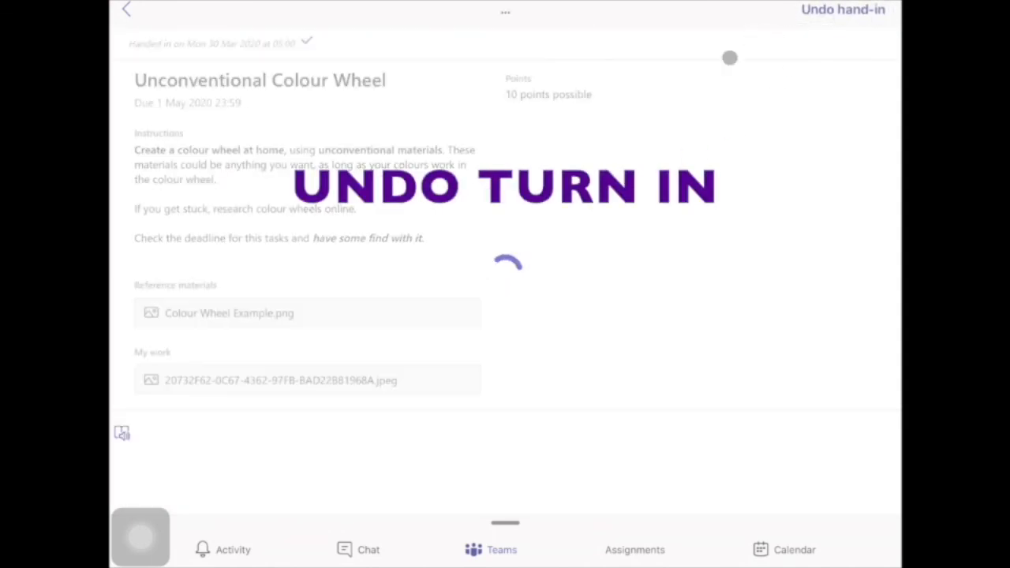
left_click(841, 11)
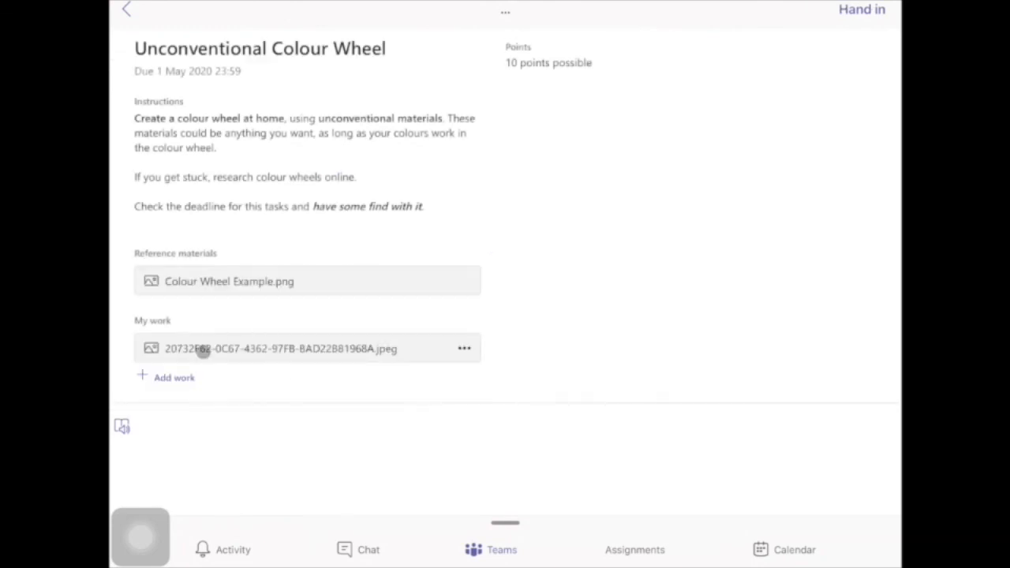
left_click(465, 349)
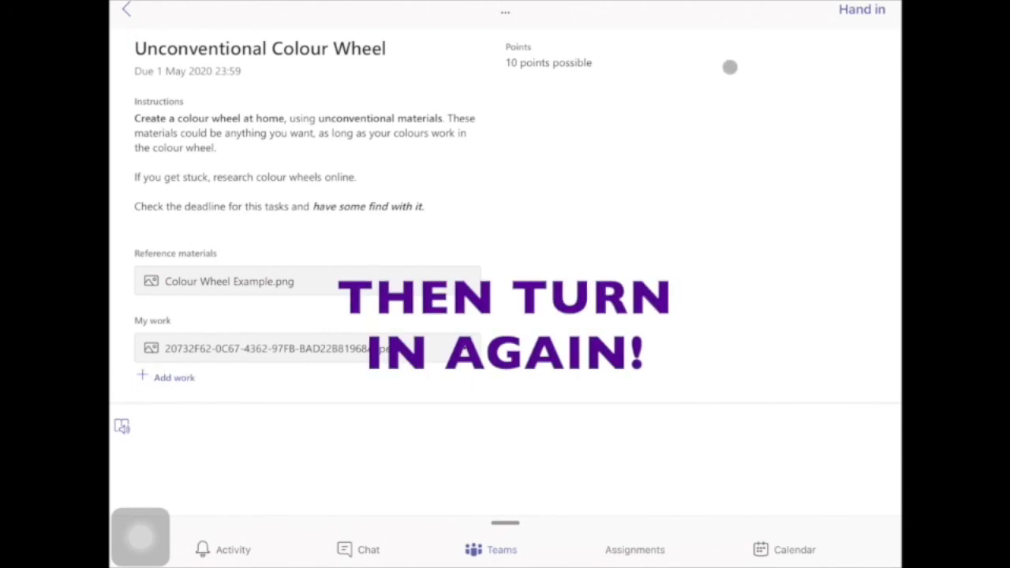
left_click(863, 14)
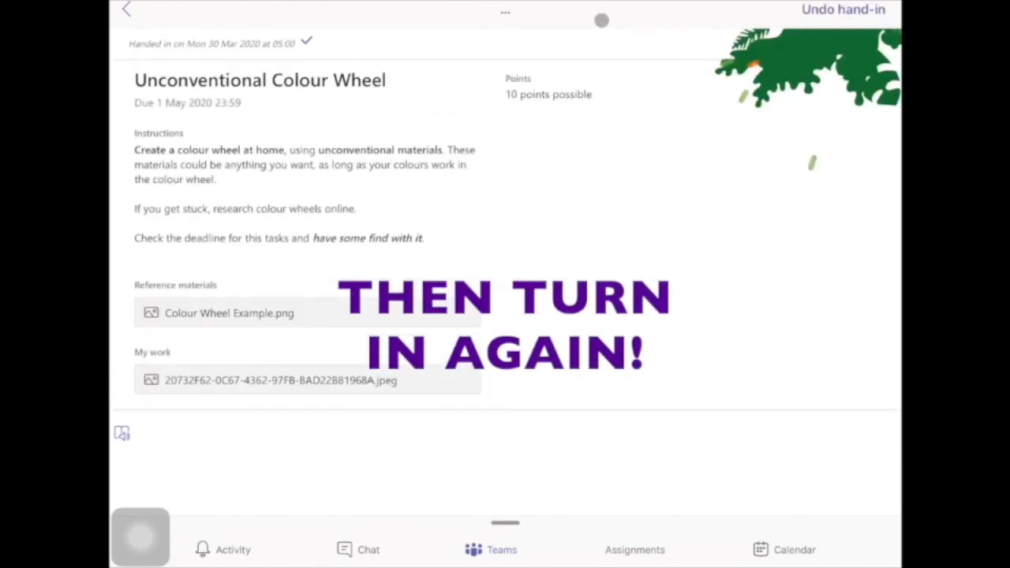